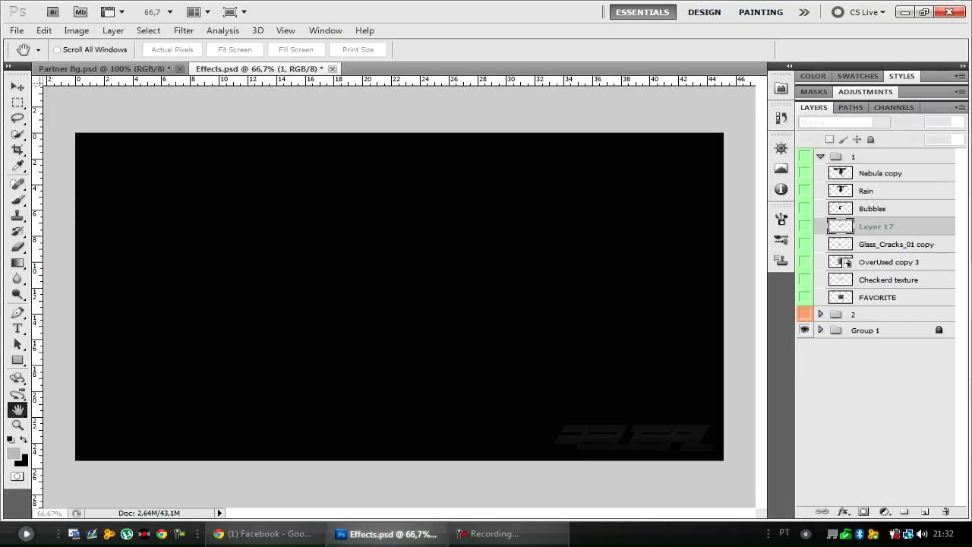
- Bring the Checkerd texture and OverUsed copy 3 crack layers from Effects.psd into Partner Bg.psd
{"action": "left_click", "coordinate": [99, 69]}
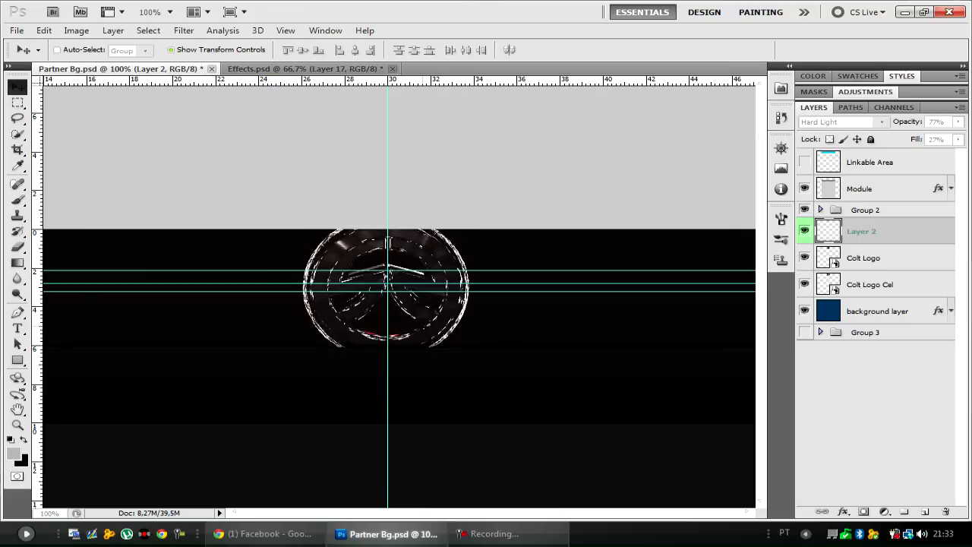
{"action": "left_click", "coordinate": [304, 68]}
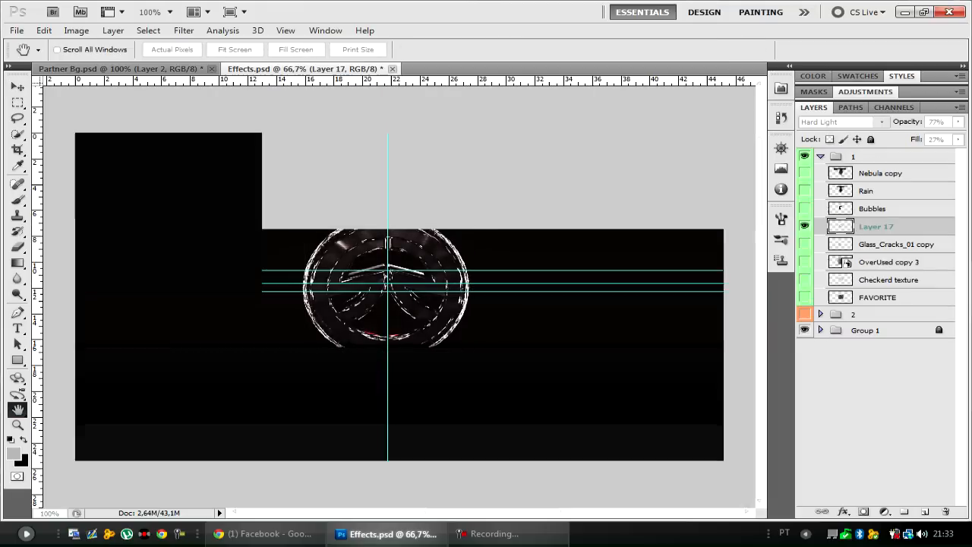
{"action": "left_click", "coordinate": [893, 279]}
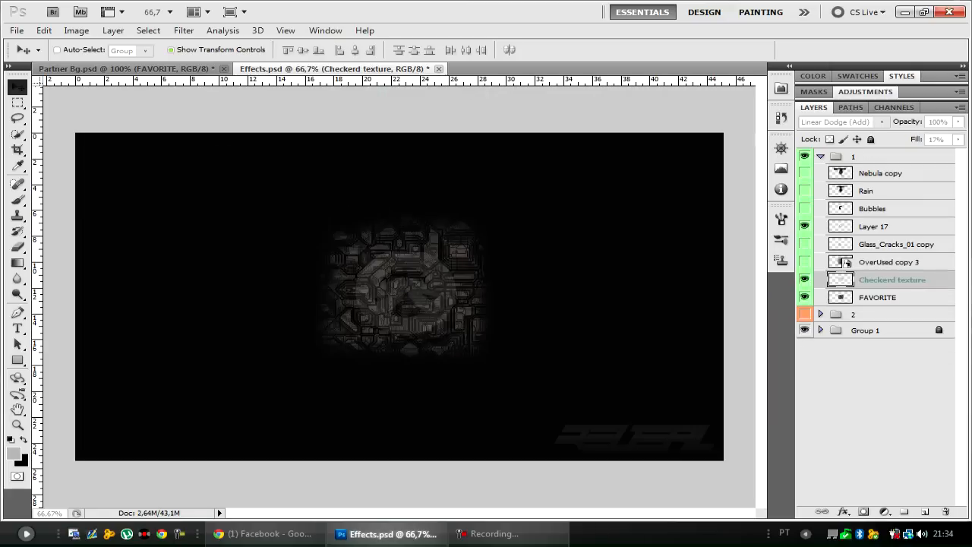
{"action": "left_click", "coordinate": [889, 261]}
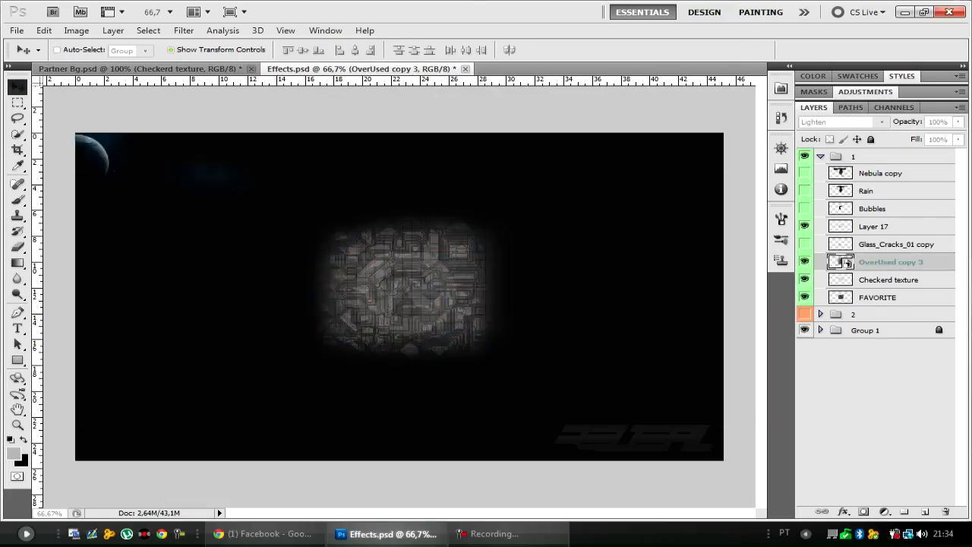
{"action": "left_click", "coordinate": [114, 68]}
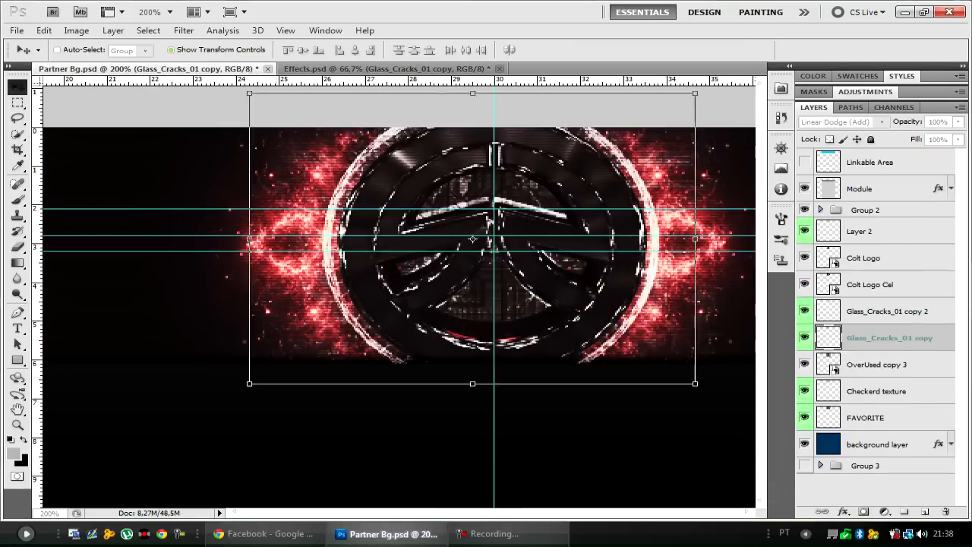
- Copy the Bubbles and Rain layers into Partner Bg.psd, duplicate Bubbles and align them over the logo
{"action": "left_click", "coordinate": [878, 365]}
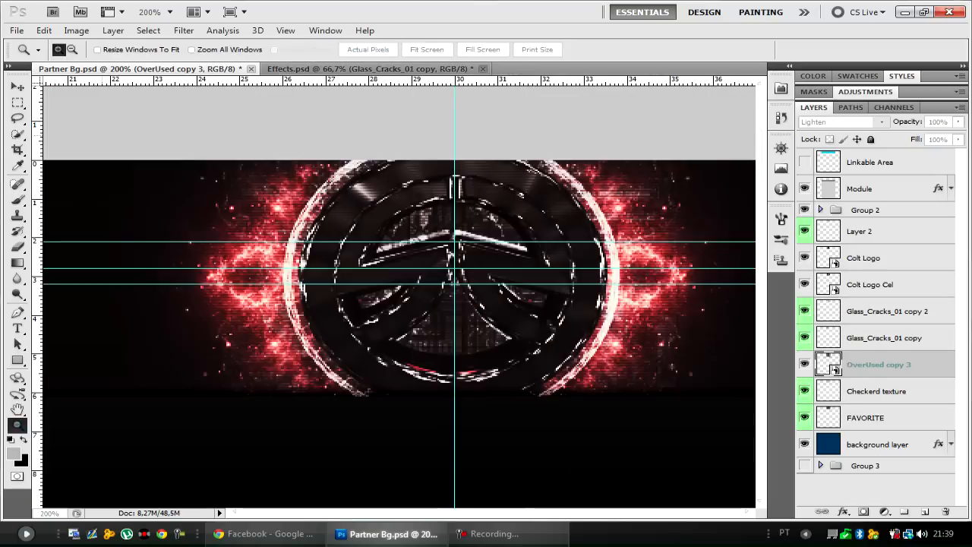
{"action": "left_click", "coordinate": [886, 310]}
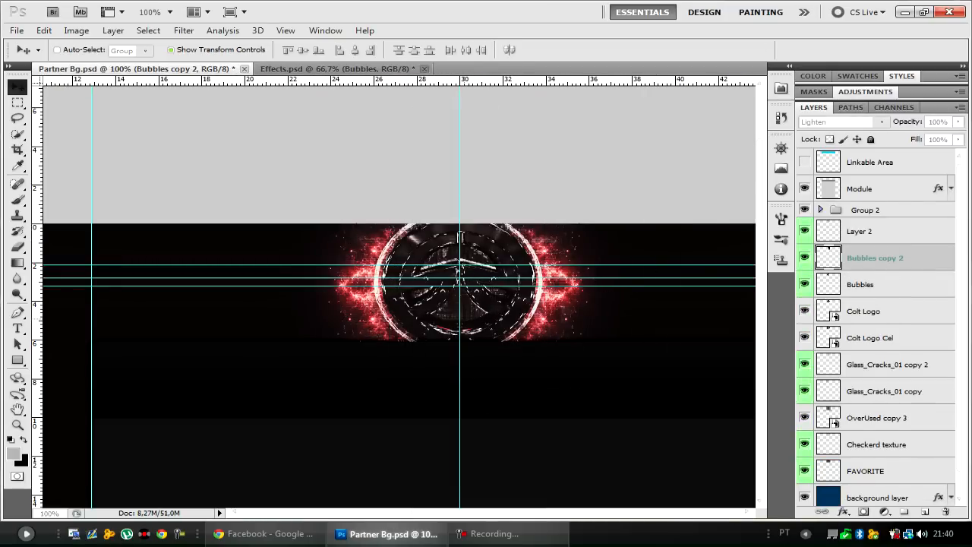
{"action": "left_click", "coordinate": [331, 68]}
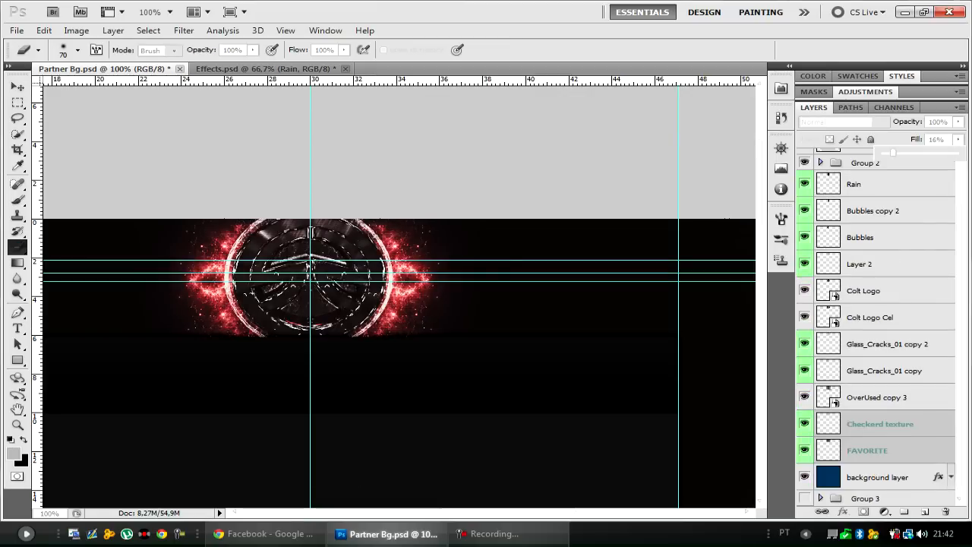
- Bring the Nebula copy layer from Effects.psd into the Partner Bg banner
{"action": "left_click", "coordinate": [273, 69]}
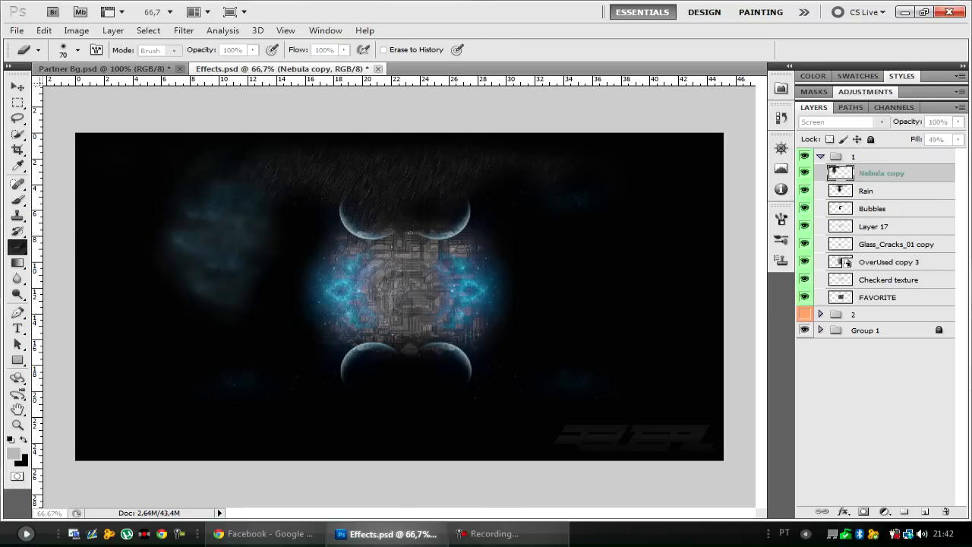
{"action": "left_click", "coordinate": [107, 68]}
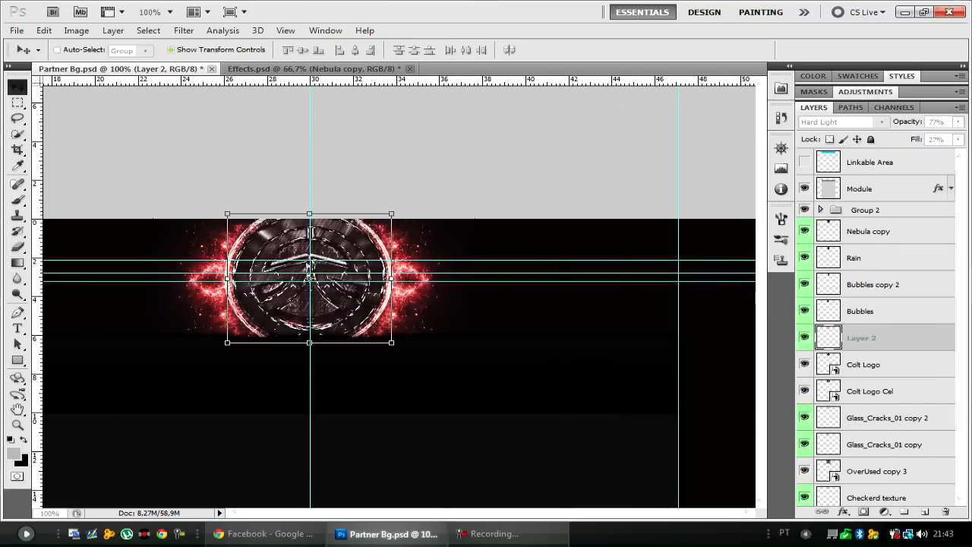
{"action": "left_click", "coordinate": [872, 391]}
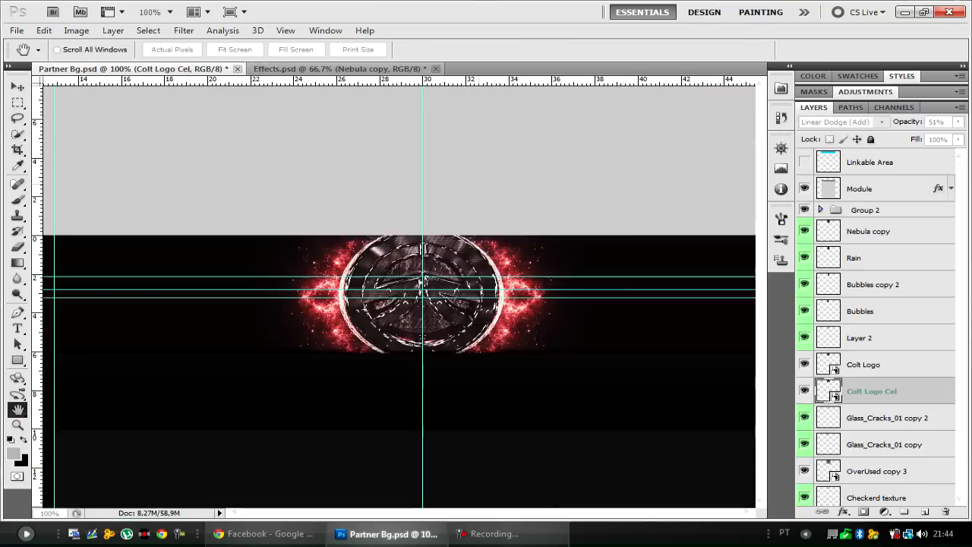
- Add 'Colt Studios' text over the logo and duplicate that text layer
{"action": "left_click", "coordinate": [266, 533]}
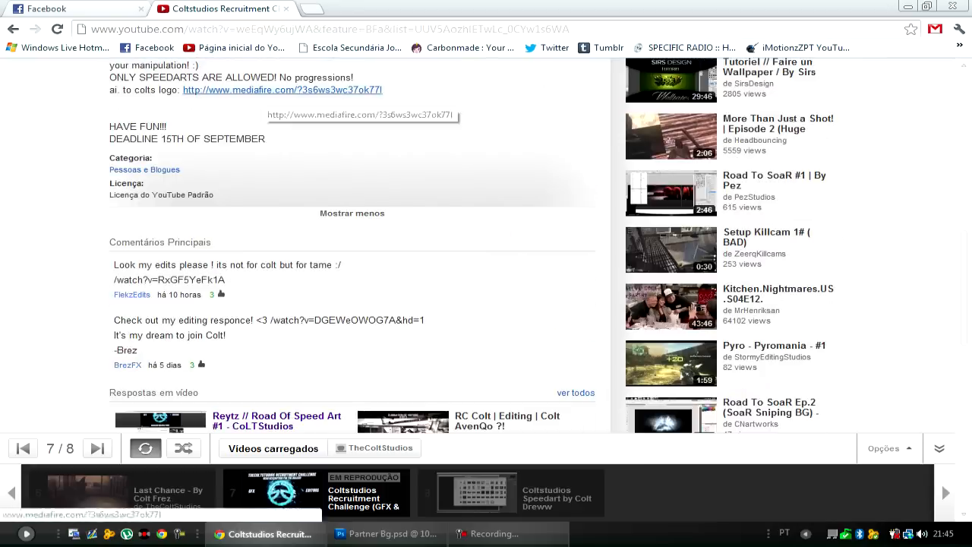
{"action": "left_click", "coordinate": [386, 535]}
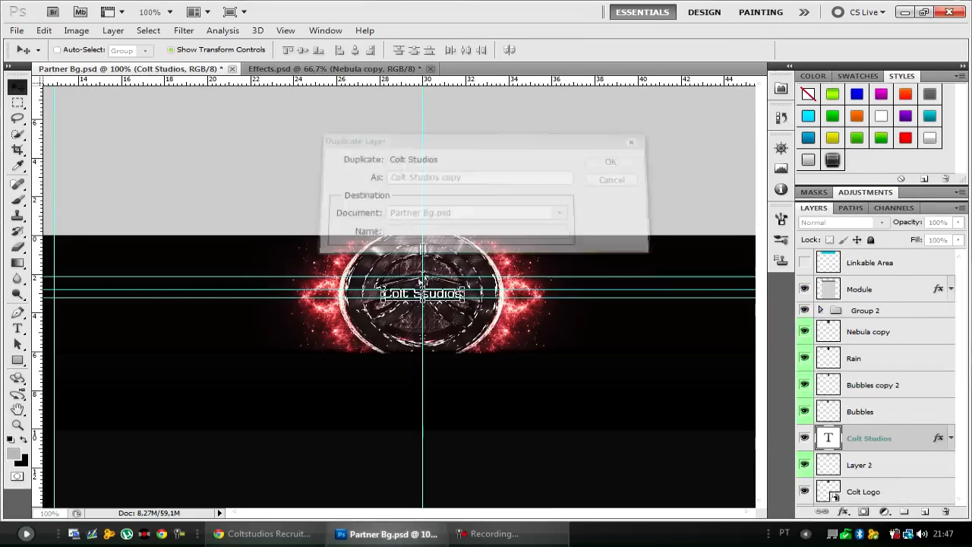
{"action": "left_click", "coordinate": [611, 161]}
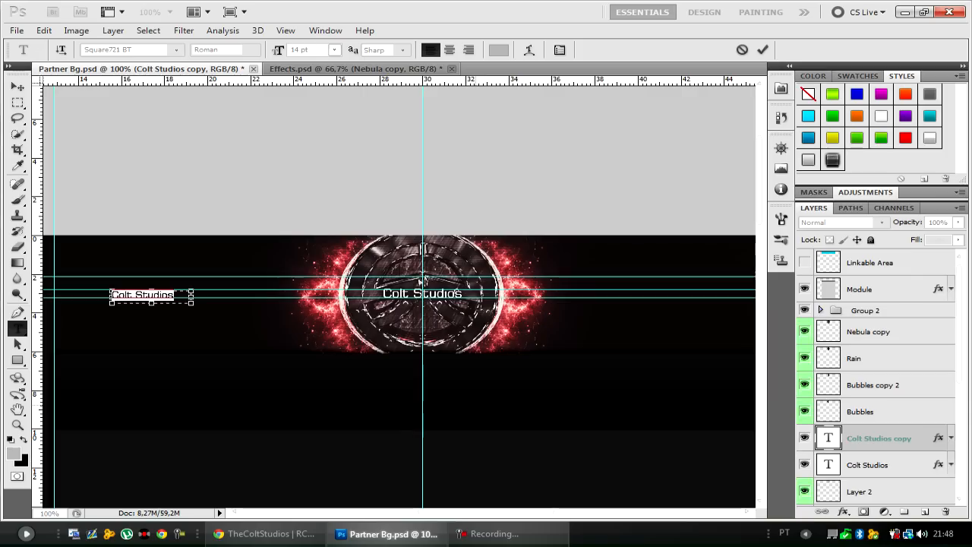